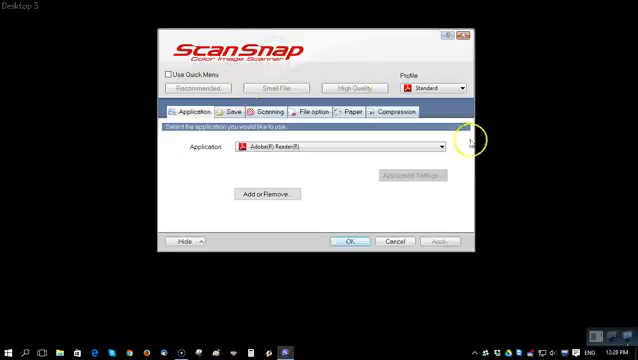
- Expand the Profile dropdown to show the existing scanning profiles
{"action": "left_click", "coordinate": [462, 88]}
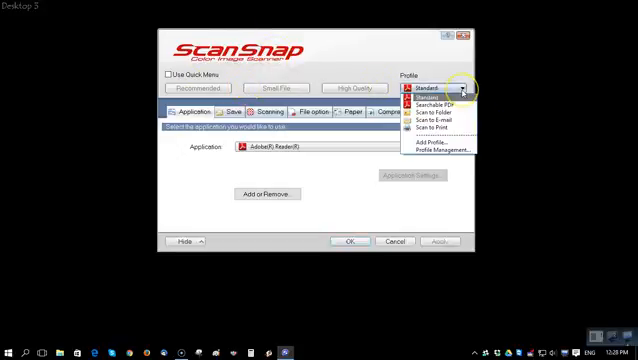
{"action": "mouse_move", "coordinate": [456, 106]}
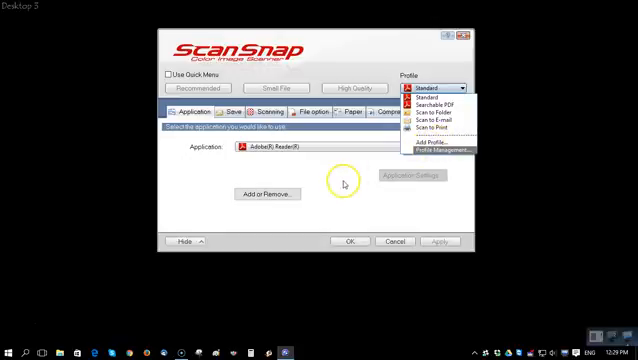
{"action": "mouse_move", "coordinate": [440, 146]}
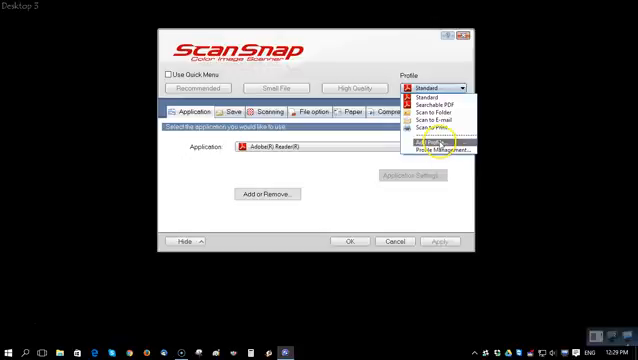
- Add a new scanning profile named 'New Profile'
{"action": "left_click", "coordinate": [428, 142]}
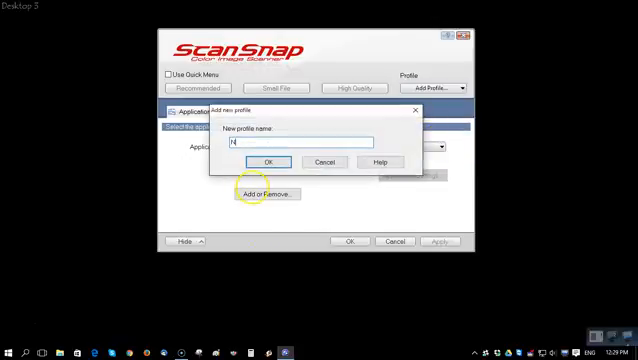
{"action": "type", "text": "New"}
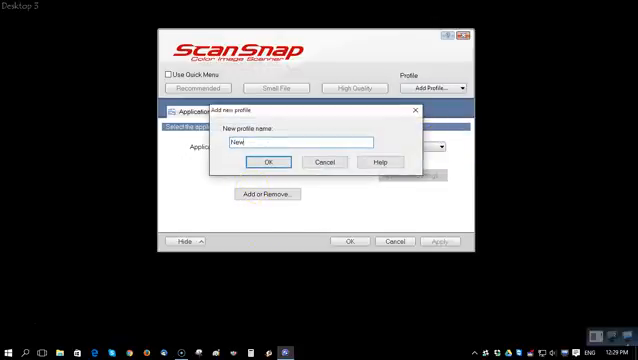
{"action": "type", "text": "Pro"}
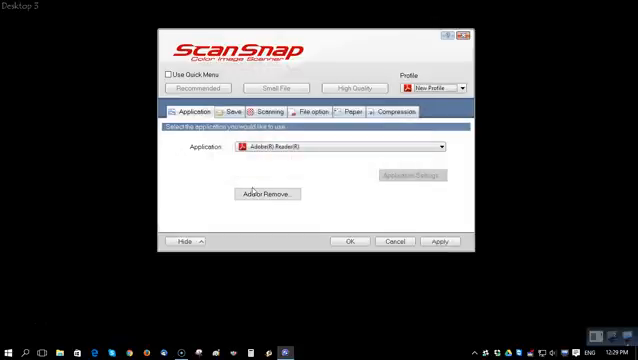
- Confirm the new profile's name so its Scanning settings page is shown
{"action": "left_click", "coordinate": [232, 112]}
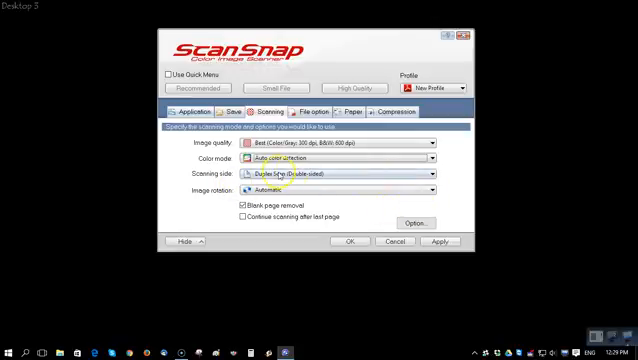
{"action": "mouse_move", "coordinate": [352, 176]}
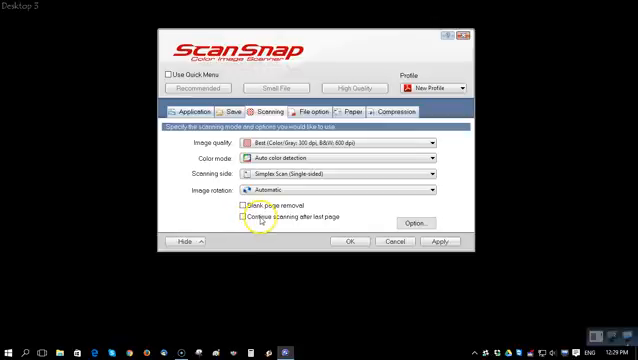
{"action": "mouse_move", "coordinate": [382, 220]}
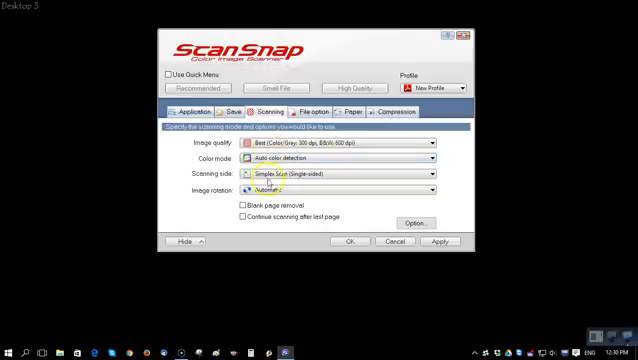
{"action": "mouse_move", "coordinate": [316, 218]}
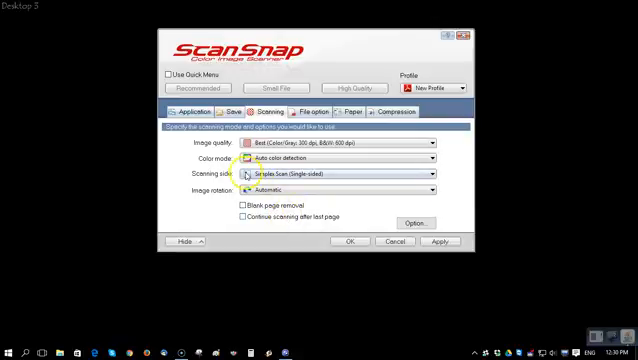
{"action": "mouse_move", "coordinate": [232, 206]}
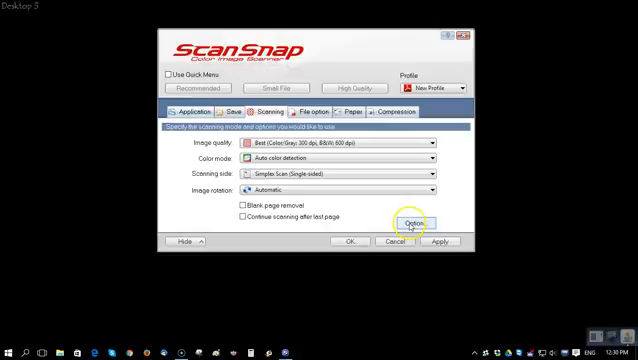
{"action": "left_click", "coordinate": [414, 222]}
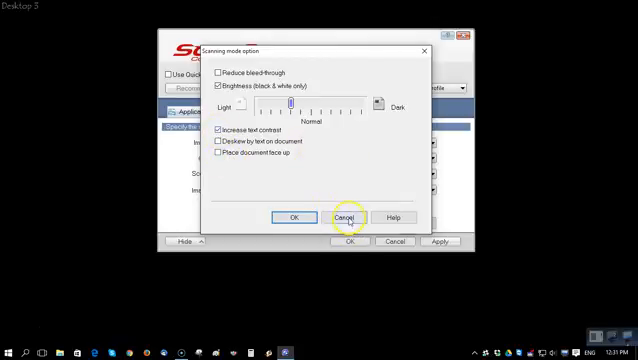
{"action": "left_click", "coordinate": [348, 216]}
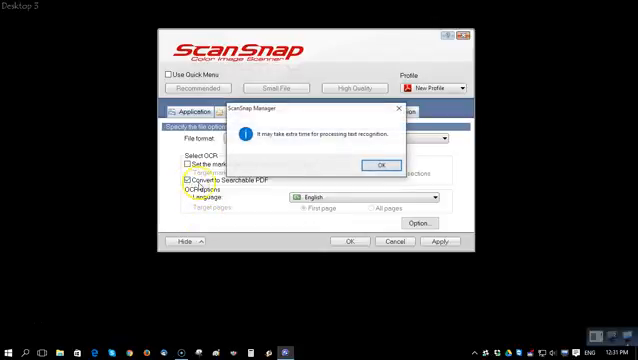
- Acknowledge the text recognition notice and bring up the PDF file format options
{"action": "left_click", "coordinate": [372, 164]}
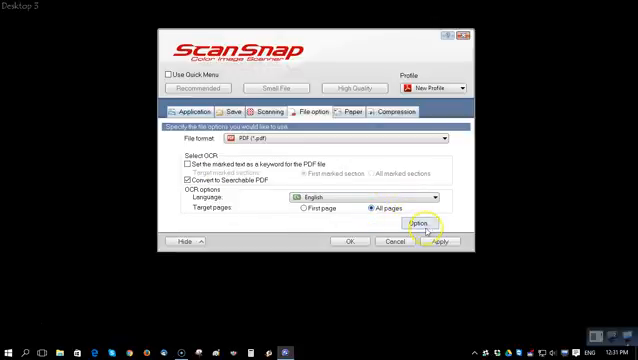
{"action": "left_click", "coordinate": [444, 228]}
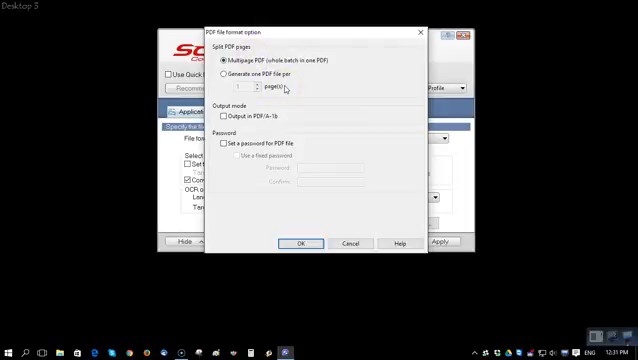
{"action": "mouse_move", "coordinate": [256, 206]}
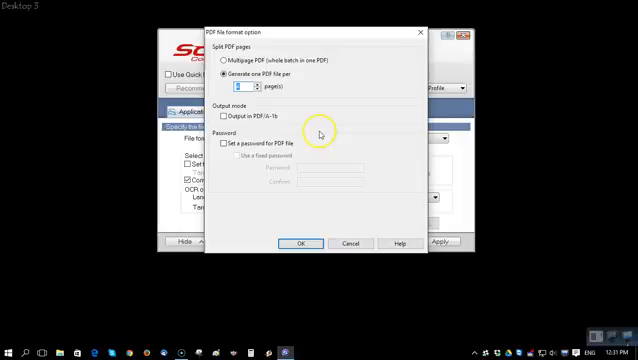
{"action": "mouse_move", "coordinate": [318, 132]}
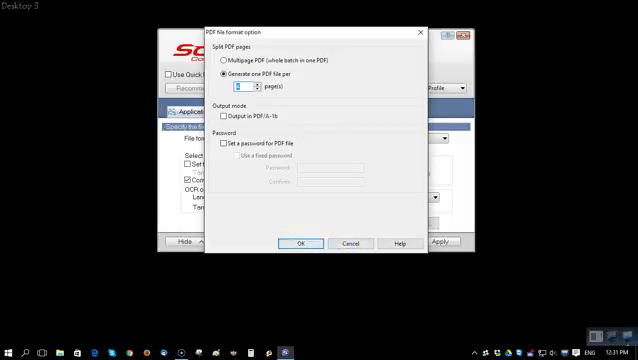
{"action": "mouse_move", "coordinate": [260, 128]}
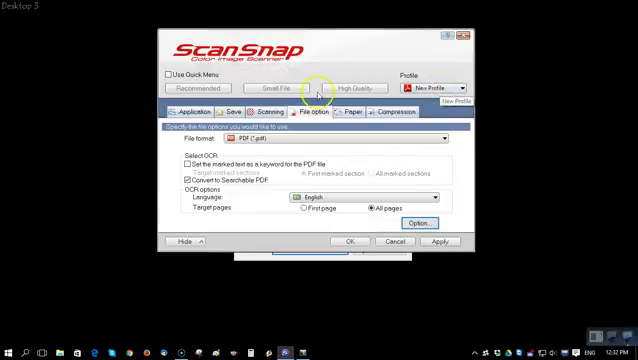
- Reopen the profile list after setting one PDF per page
{"action": "left_click", "coordinate": [466, 88]}
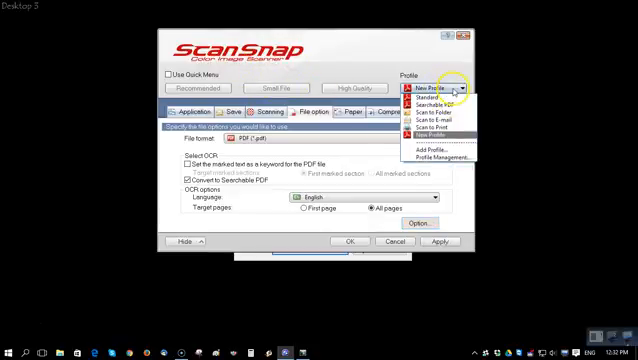